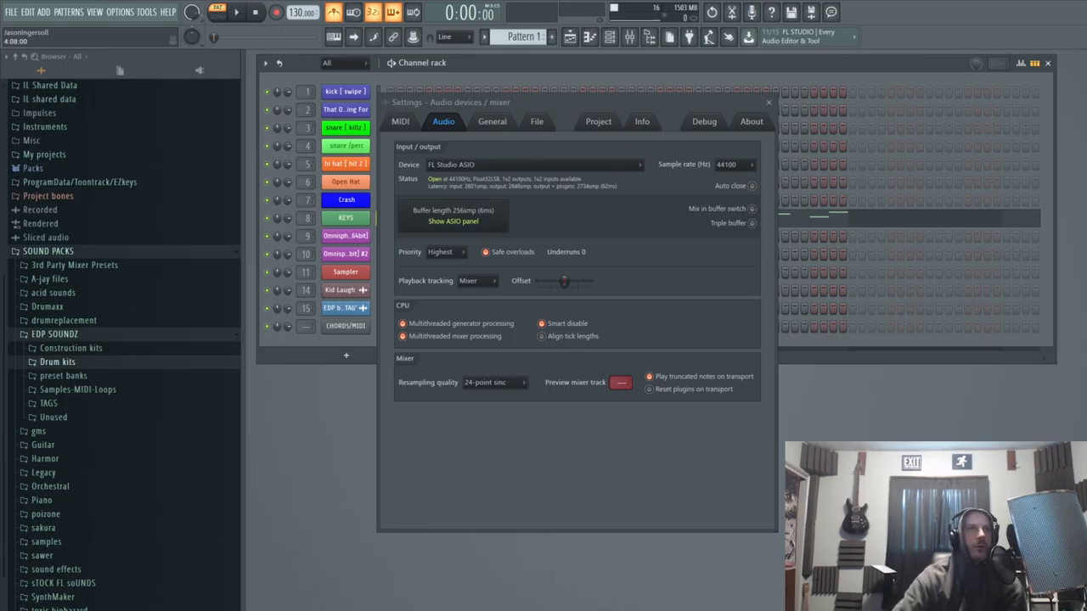
Step: Close the Options audio device settings window
left_click(768, 101)
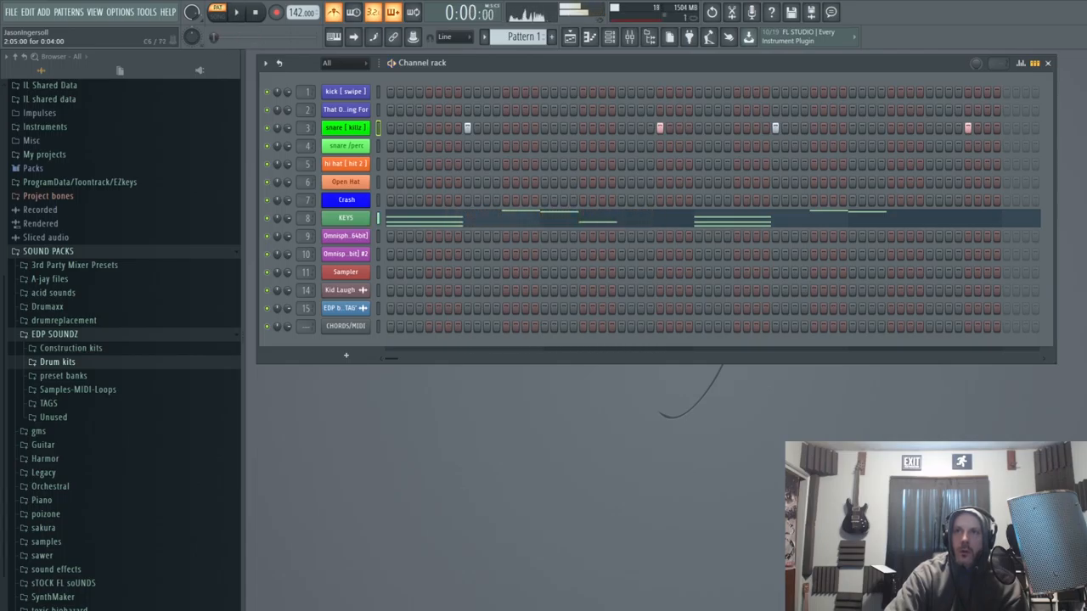
Step: Start playback of the pattern with its snare and KEYS parts
left_click(238, 12)
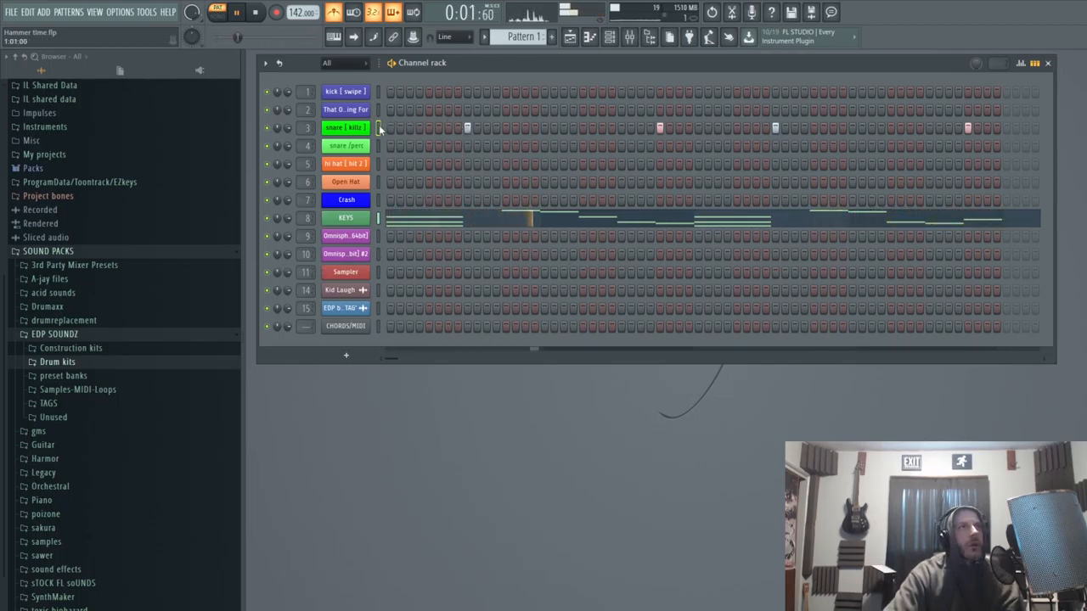
Step: Fill the hi hat channel row using Fill each 2 steps
right_click(345, 162)
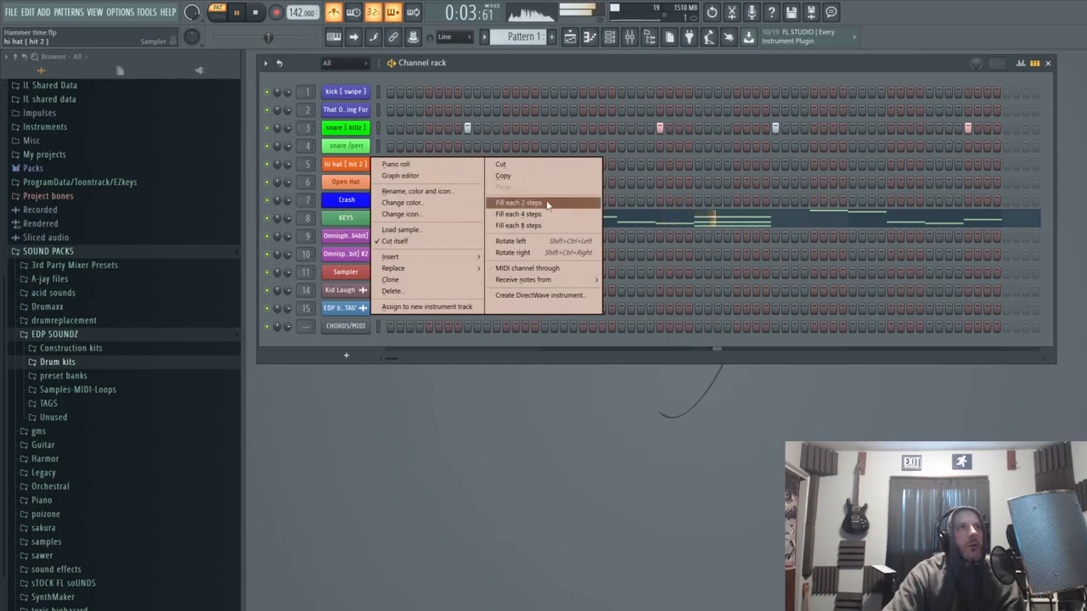
left_click(515, 202)
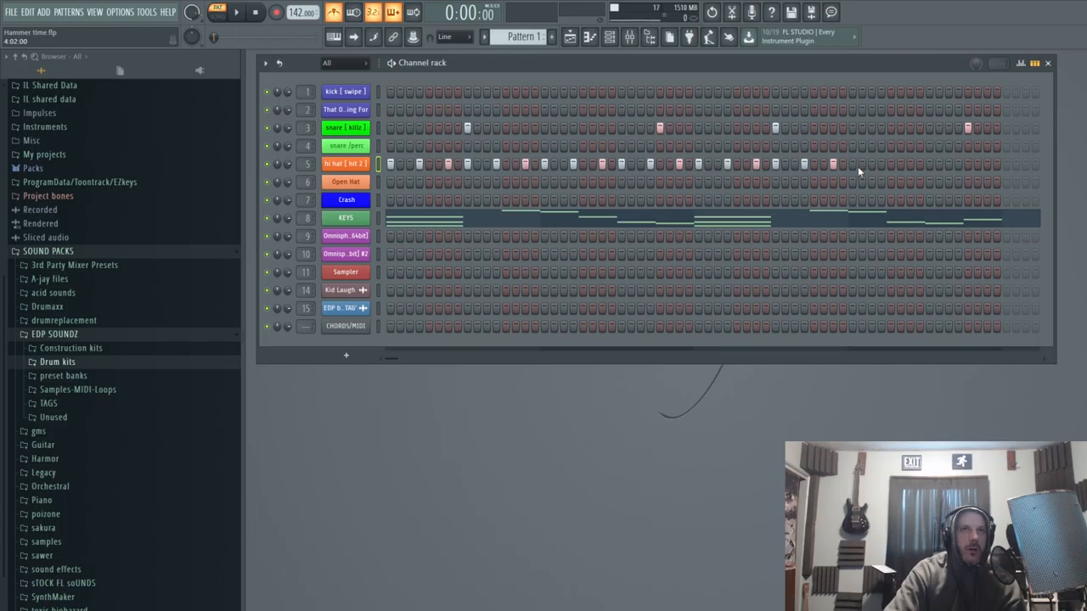
mouse_move(864, 170)
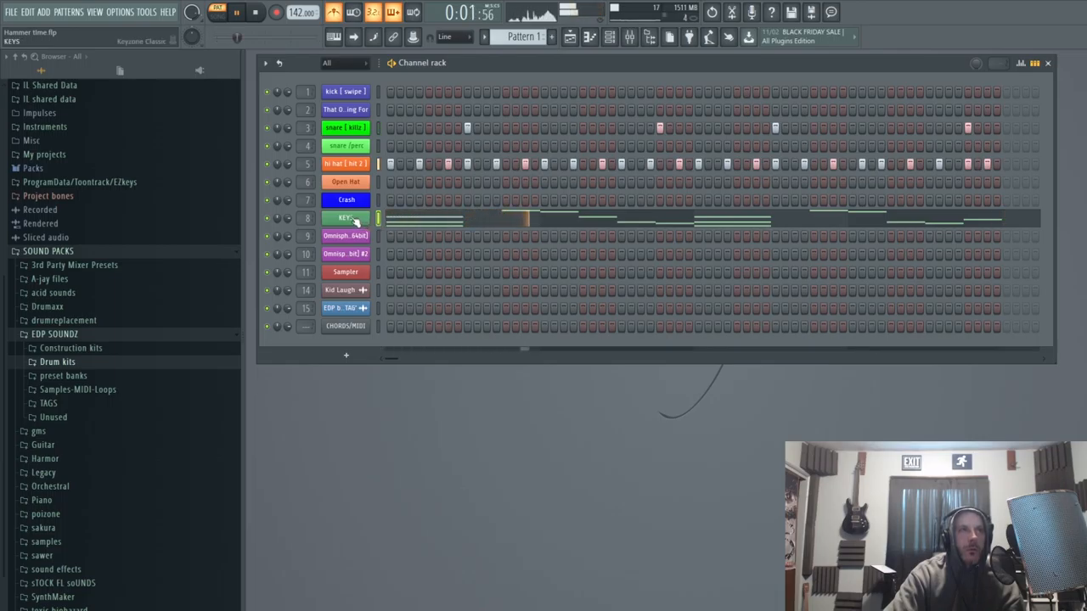
Step: Clone the KEYS channel into KEYS #2 and close its Keyzone piano window
right_click(344, 218)
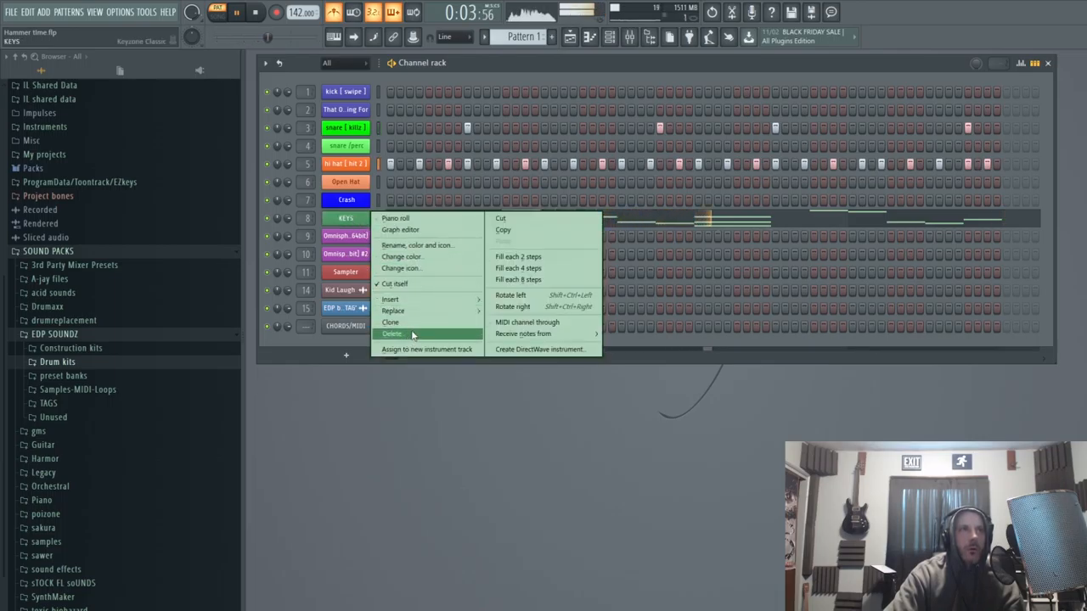
left_click(390, 322)
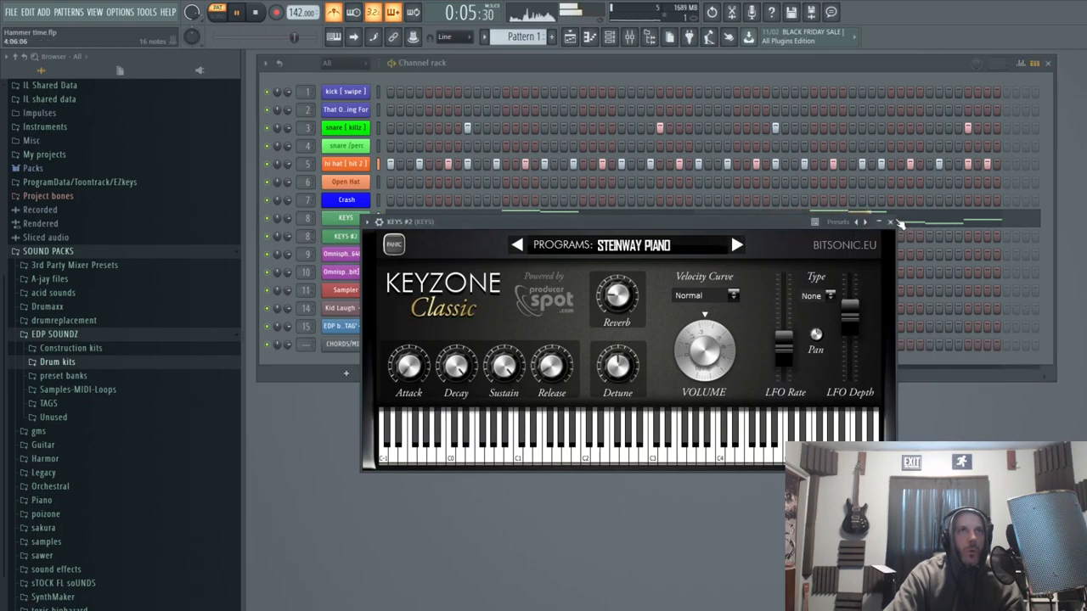
left_click(891, 223)
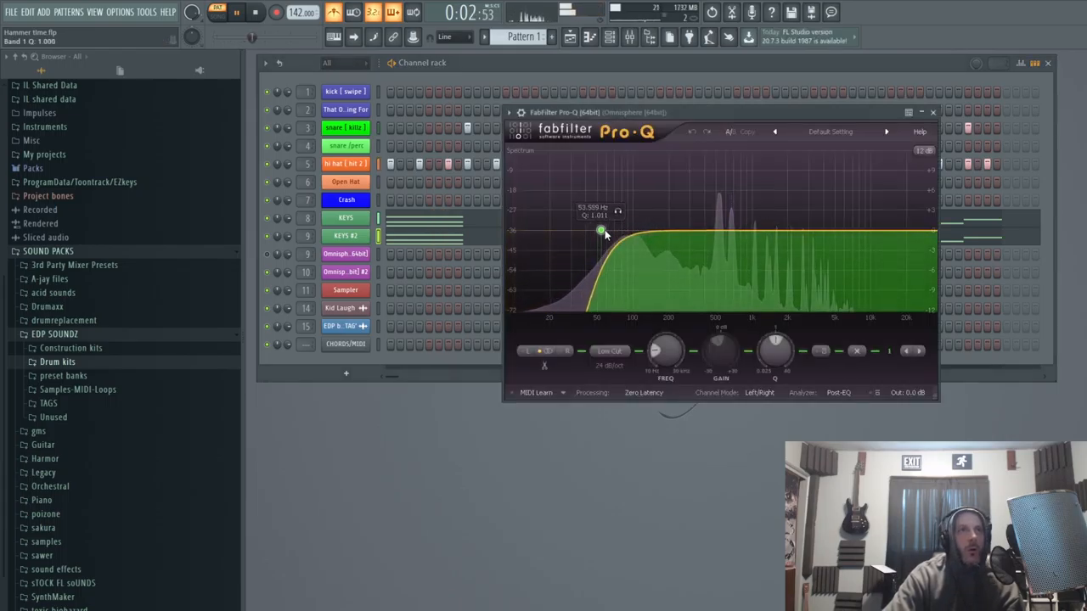
Step: Select the low cut band in the KEYS channel's Pro-Q EQ
left_click(932, 113)
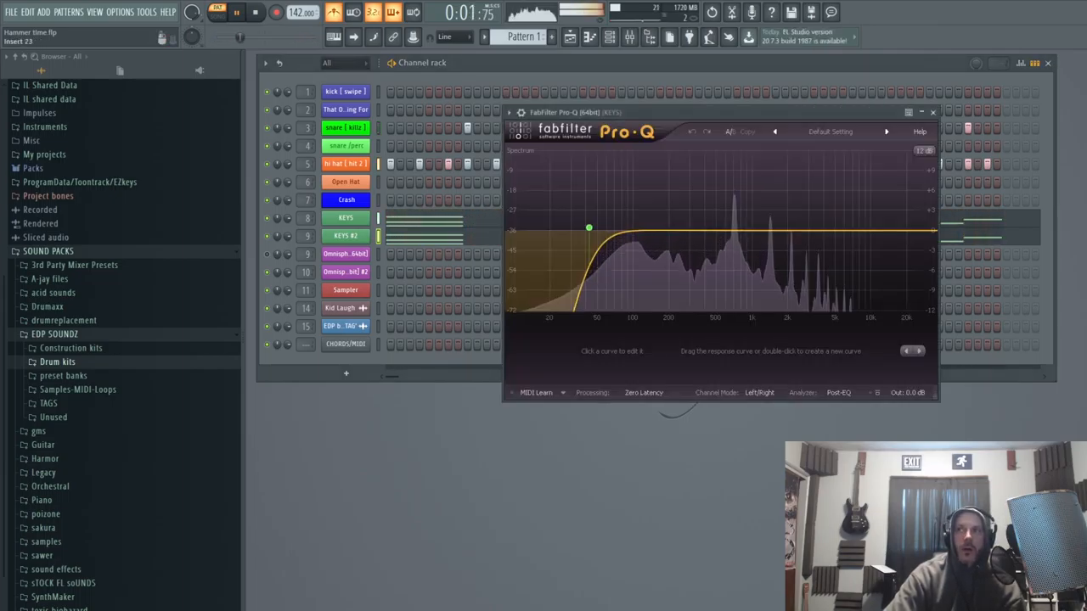
left_click(588, 228)
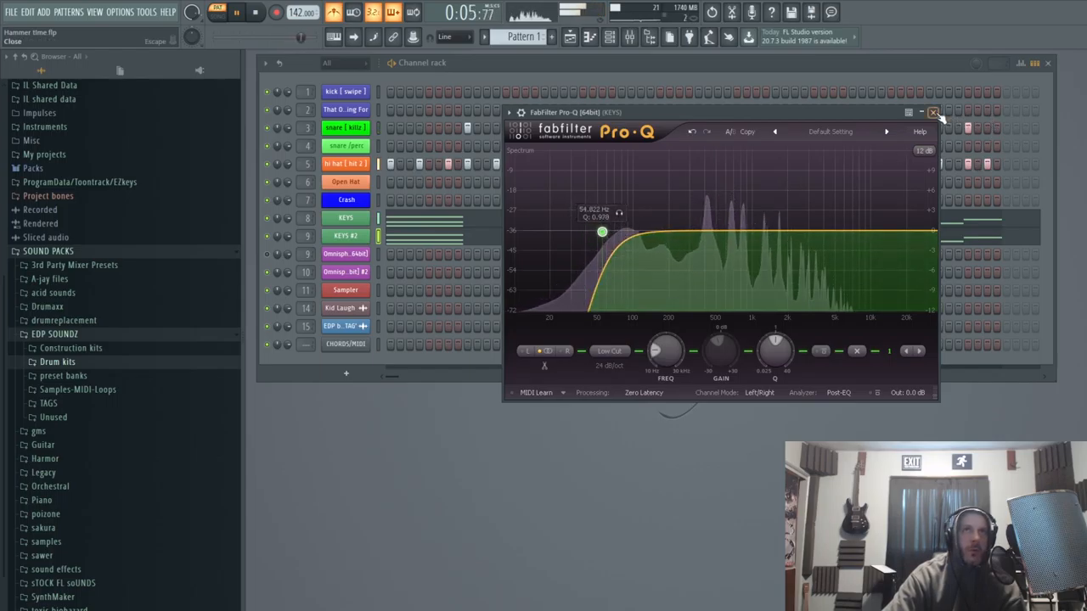
Step: Close the KEYS channel's Pro-Q EQ window
left_click(938, 111)
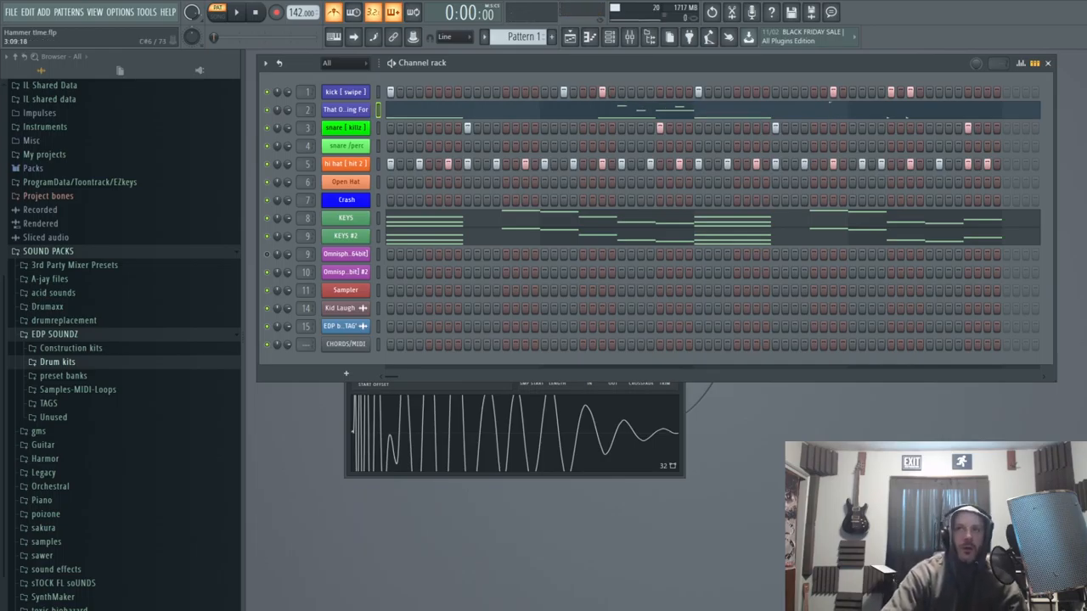
mouse_move(153, 206)
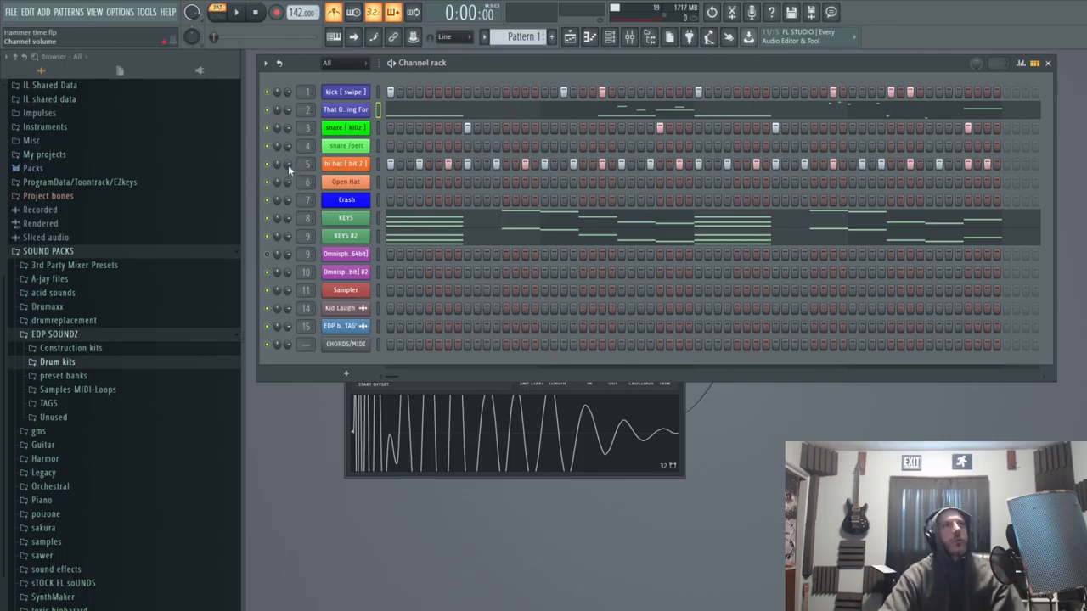
mouse_move(287, 133)
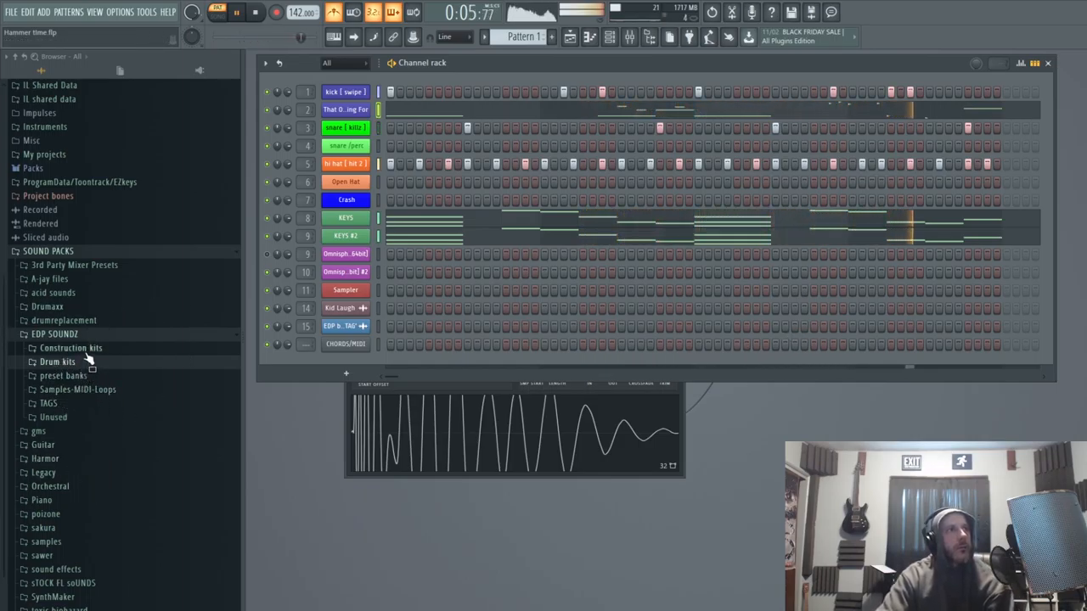
Step: Expand Drum kits, INDUSRTY KITS and Secret Stash DrumKit V4 in the Browser
left_click(52, 360)
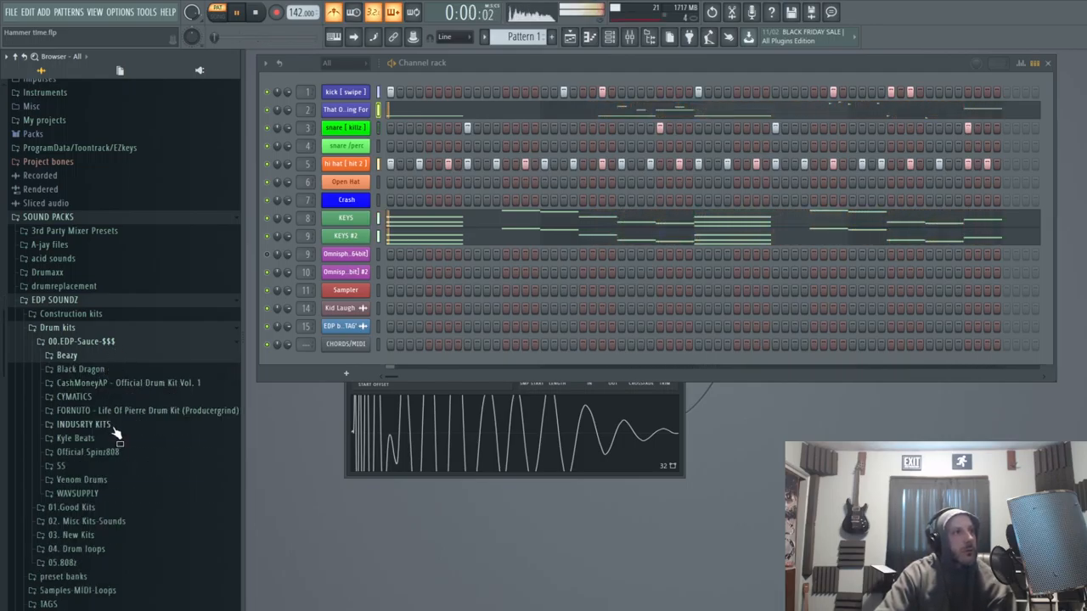
left_click(79, 424)
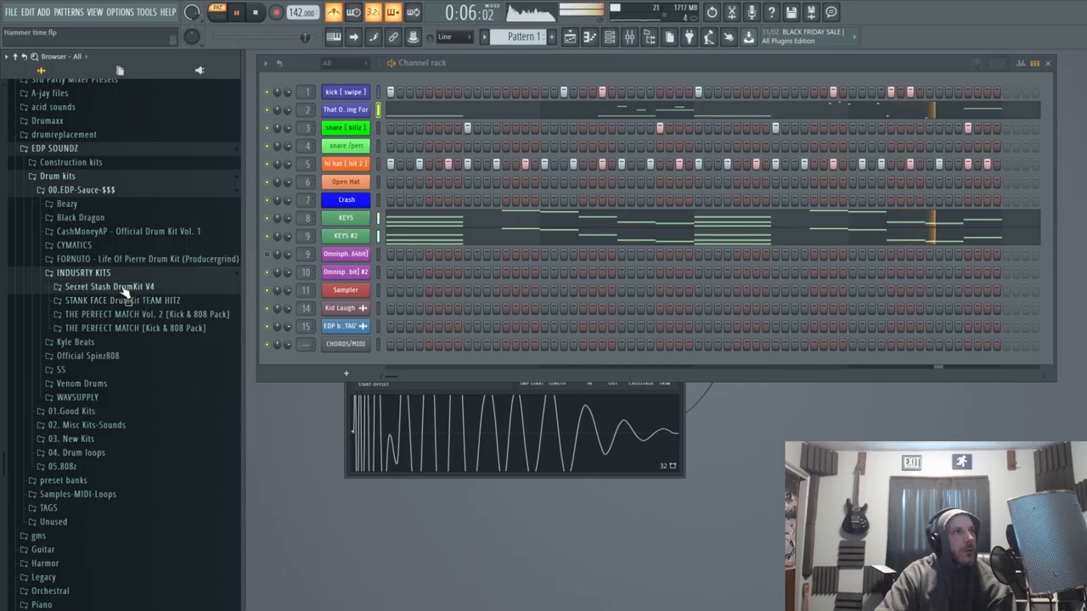
left_click(108, 287)
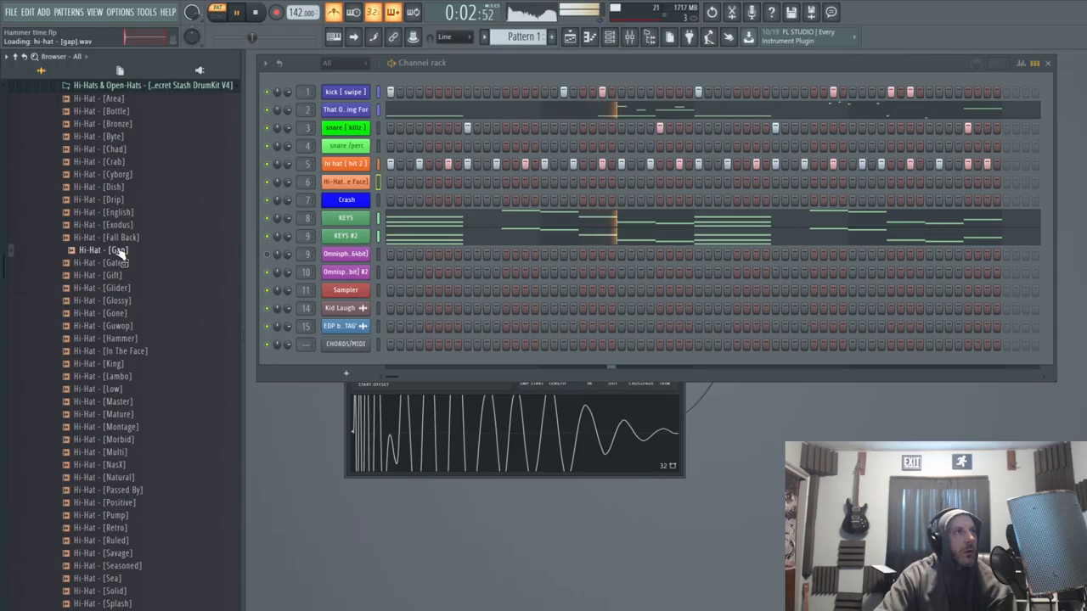
Step: Load the Secret Stash Hi-Hat - [Gap] sample into a new channel
double_click(109, 250)
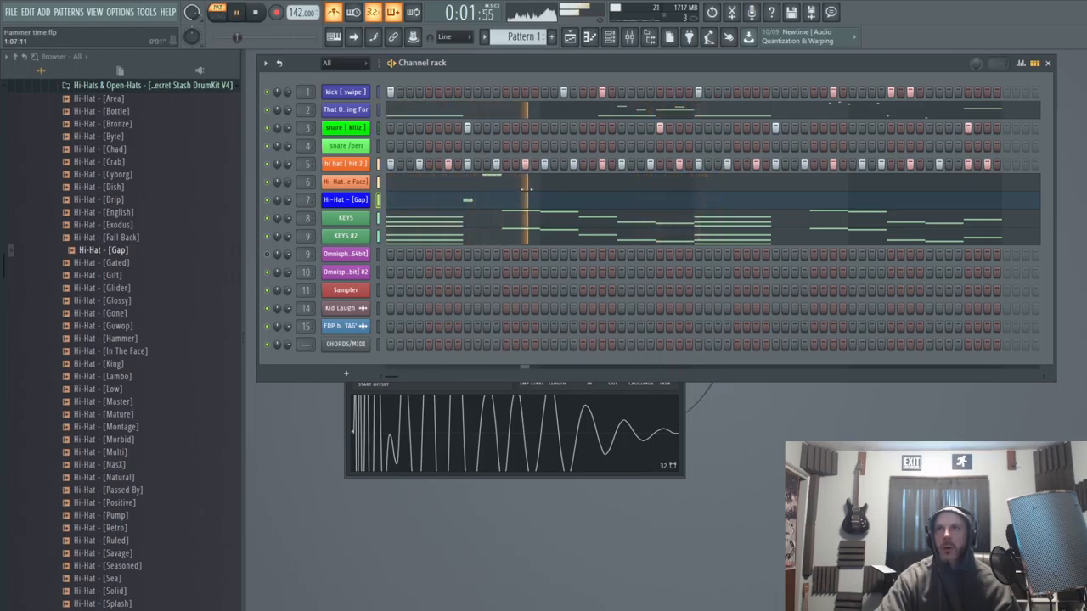
Step: Open the options menu on the Omnisphere #2 channel
right_click(346, 254)
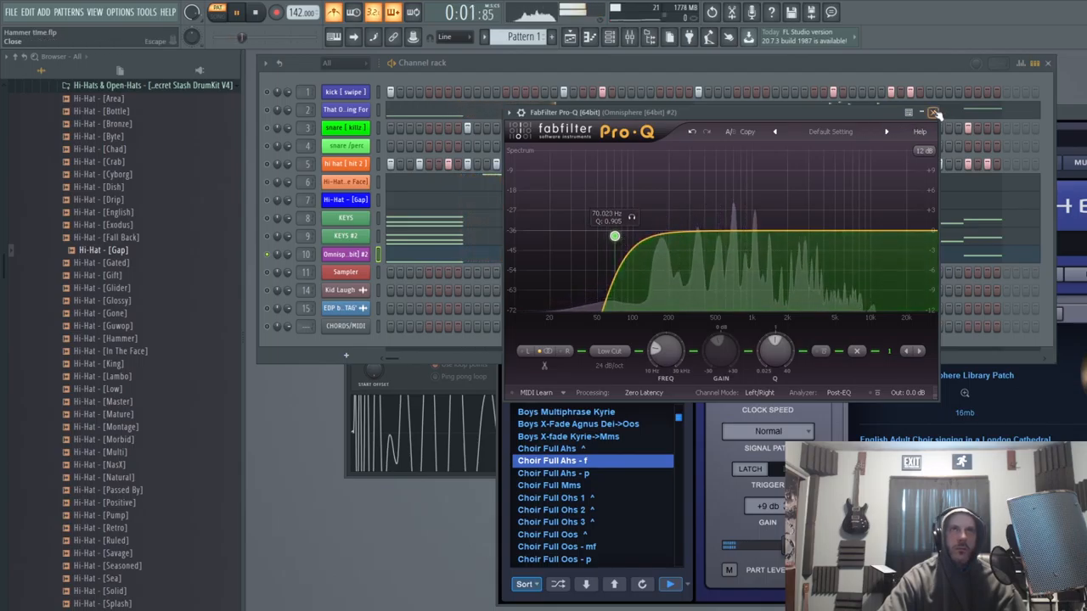
Step: Close the Pro-Q window on the Omnisphere #2 choir channel
left_click(932, 111)
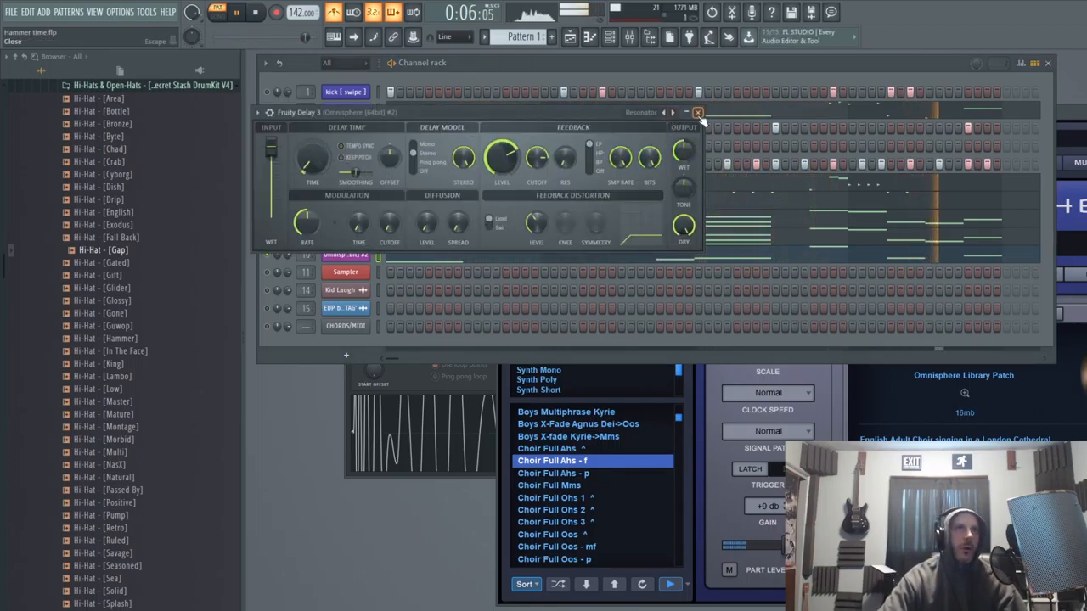
left_click(698, 112)
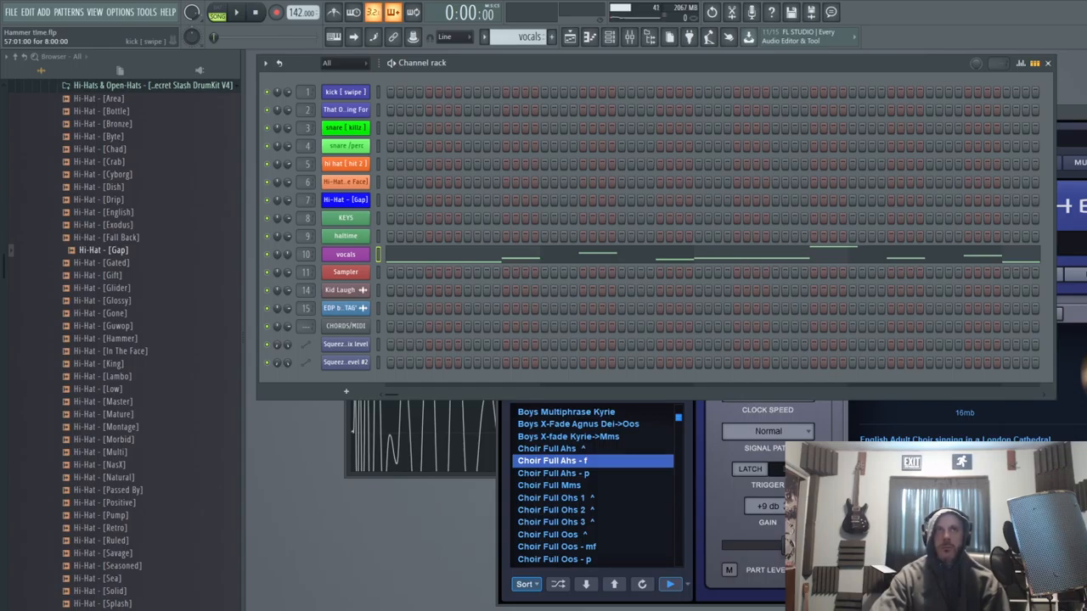
Step: Start song-mode playback of the full beat from the beginning
left_click(237, 22)
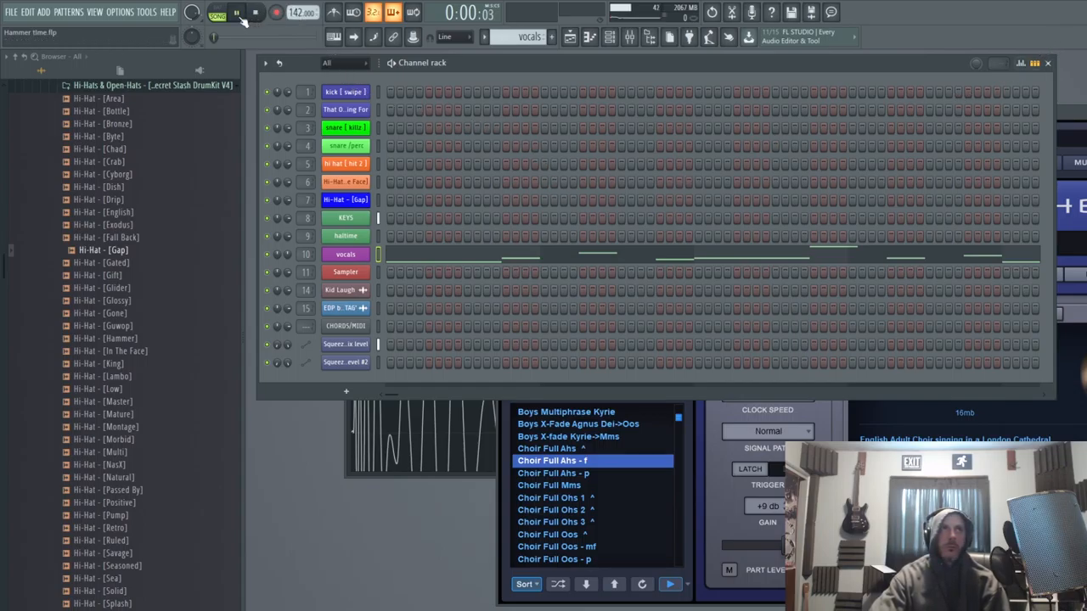